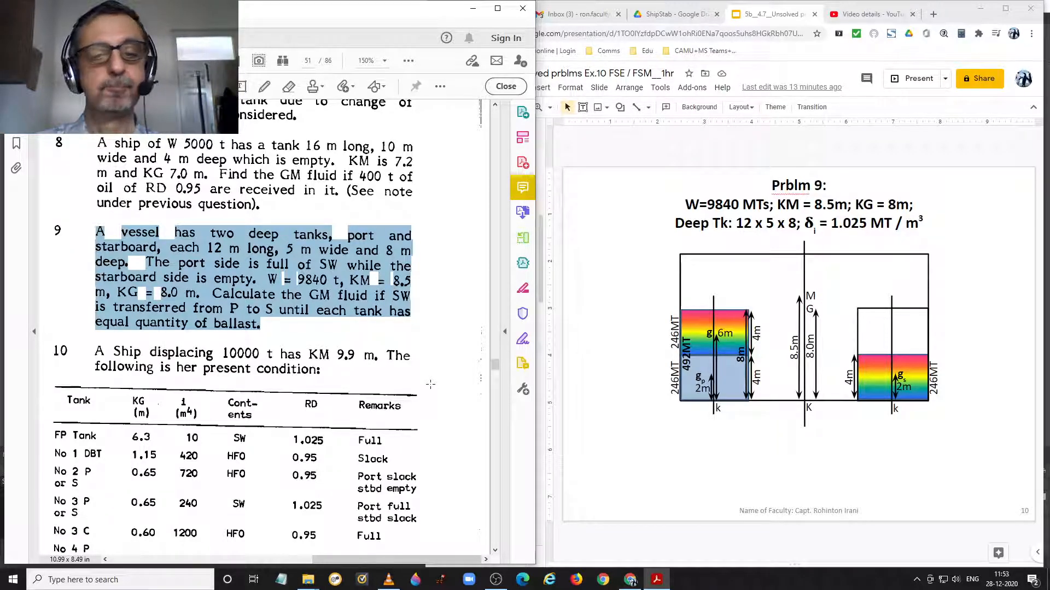
{"action": "mouse_move", "coordinate": [509, 406]}
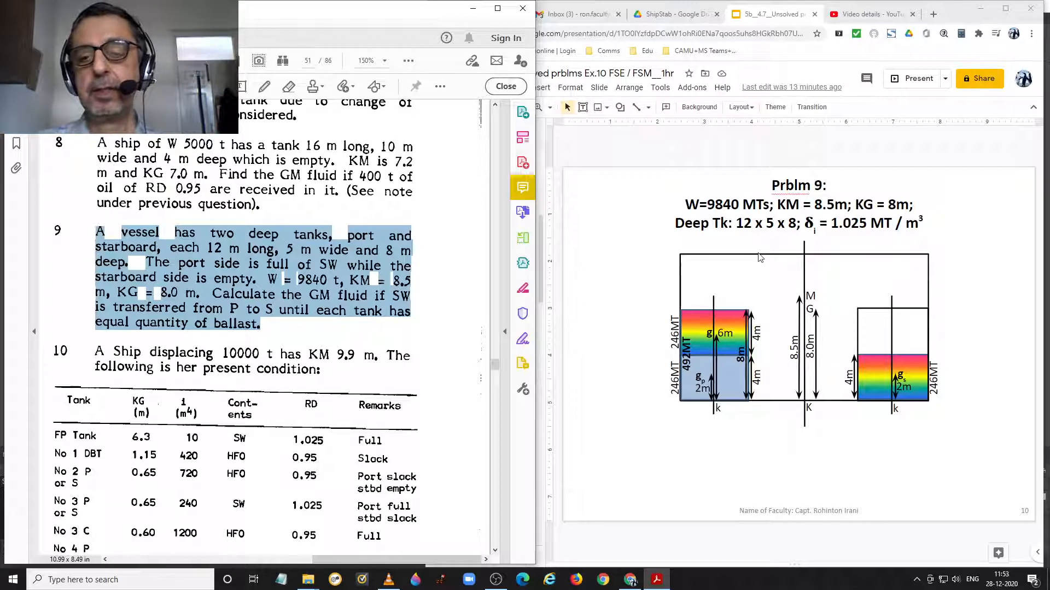
{"action": "mouse_move", "coordinate": [755, 254]}
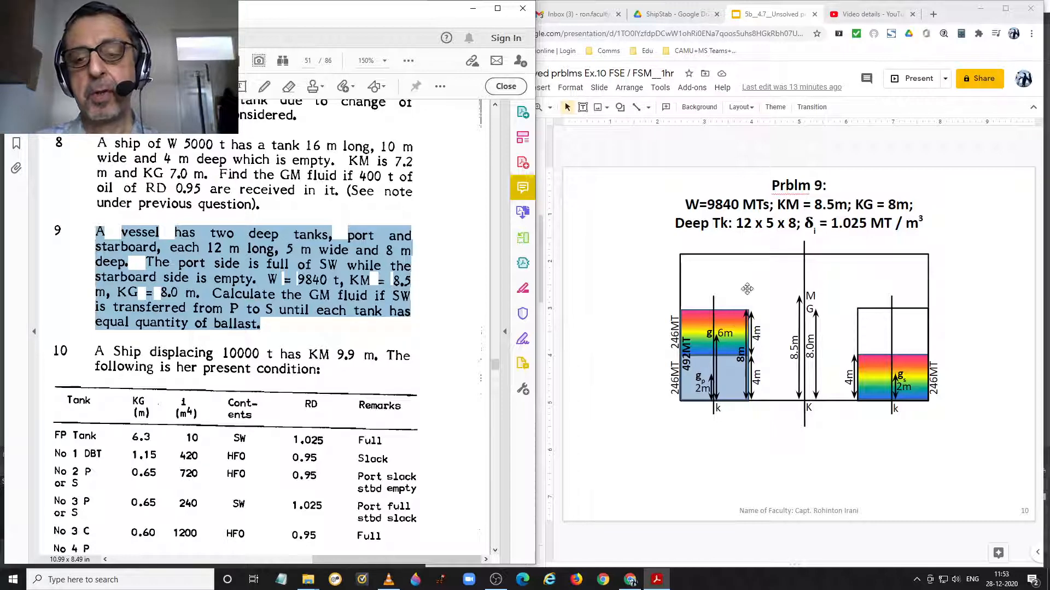
{"action": "mouse_move", "coordinate": [735, 366]}
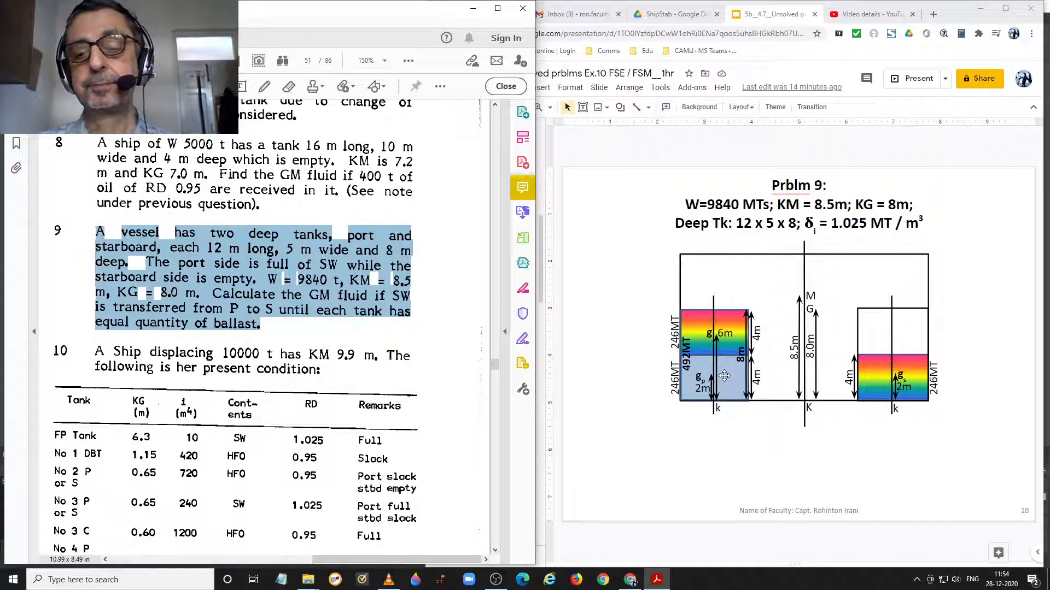
{"action": "mouse_move", "coordinate": [733, 475]}
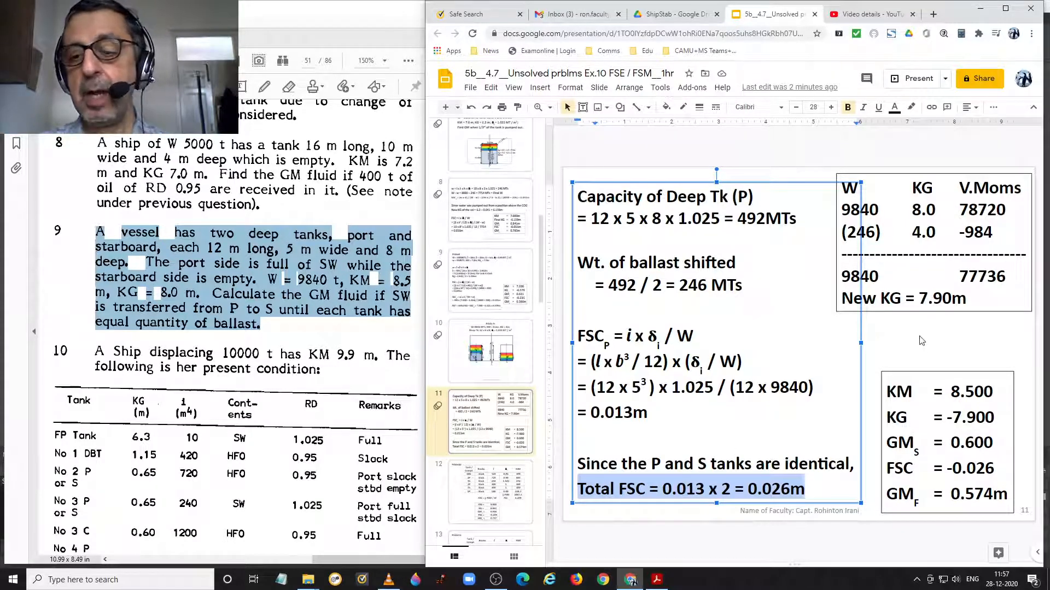
{"action": "mouse_move", "coordinate": [948, 328]}
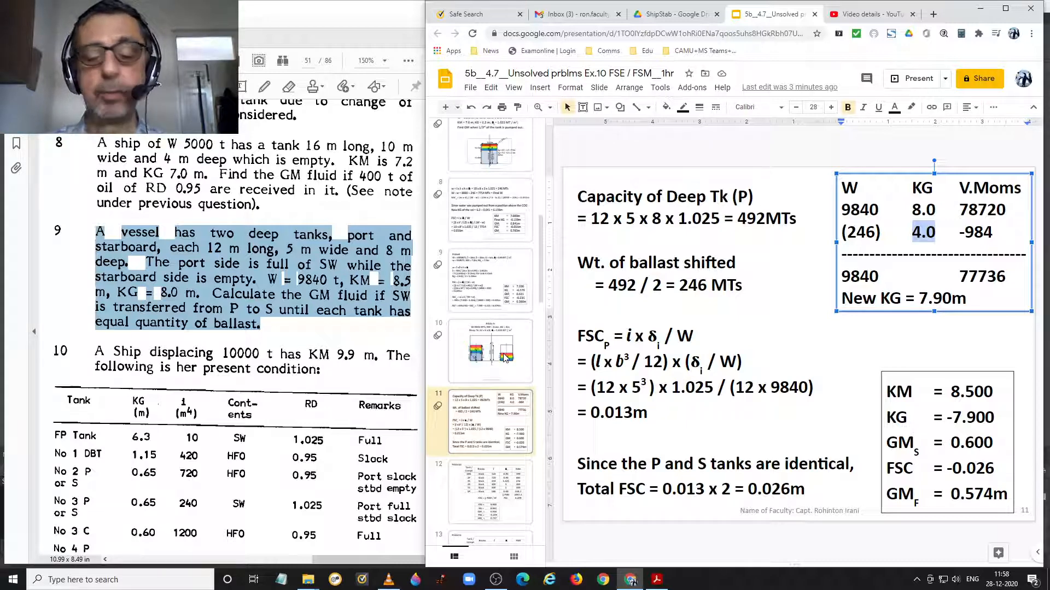
{"action": "mouse_move", "coordinate": [996, 400]}
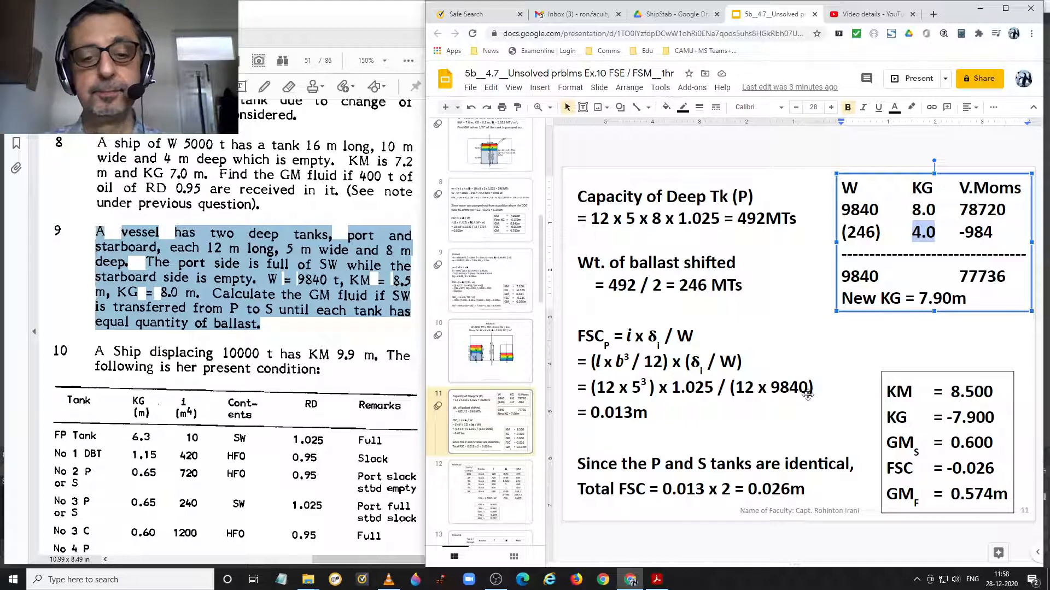
{"action": "left_click", "coordinate": [489, 351]}
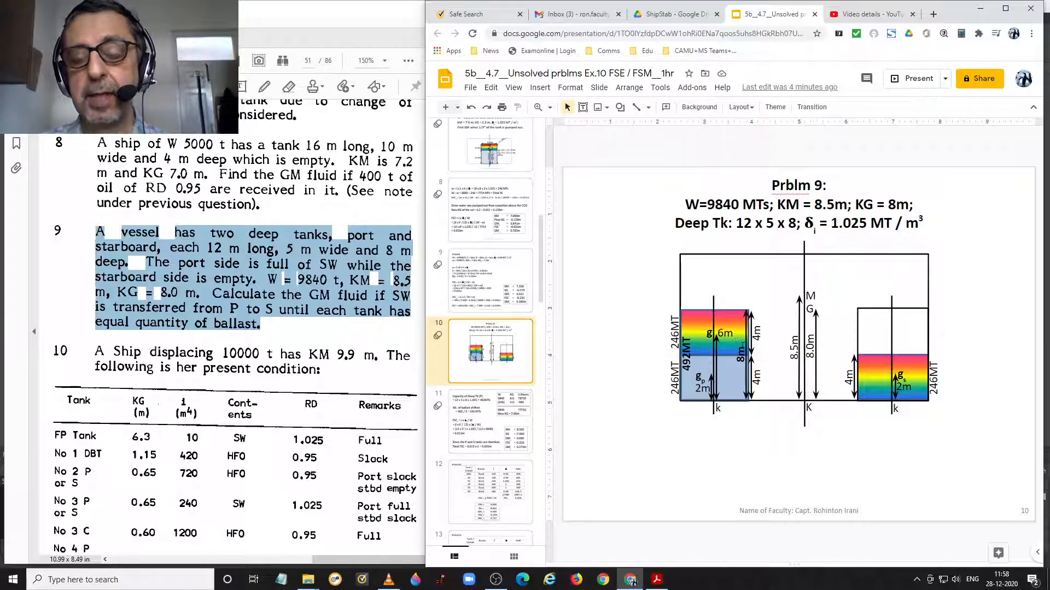
{"action": "mouse_move", "coordinate": [703, 328]}
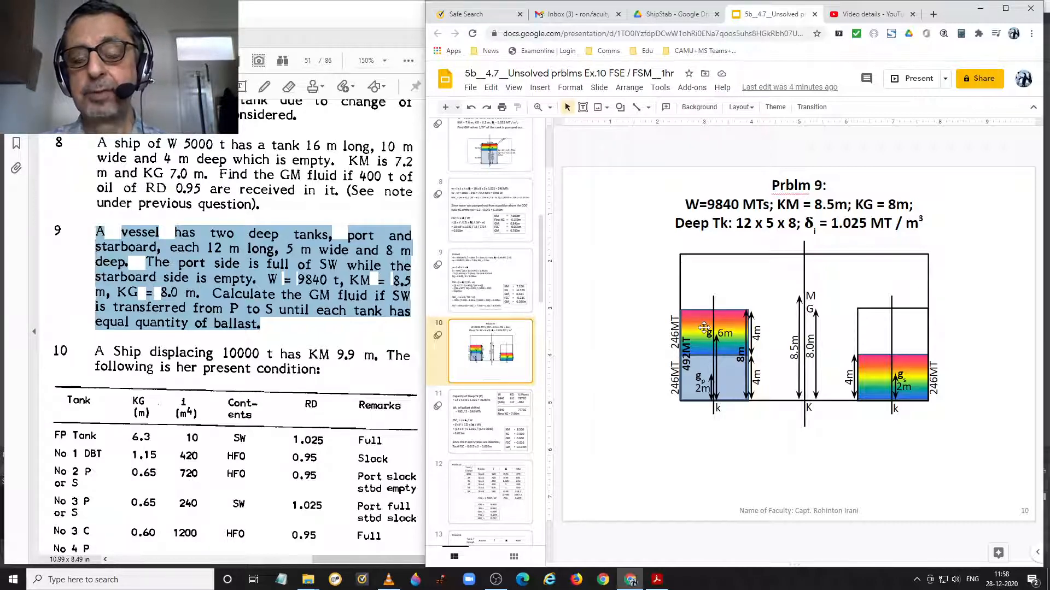
{"action": "mouse_move", "coordinate": [880, 372]}
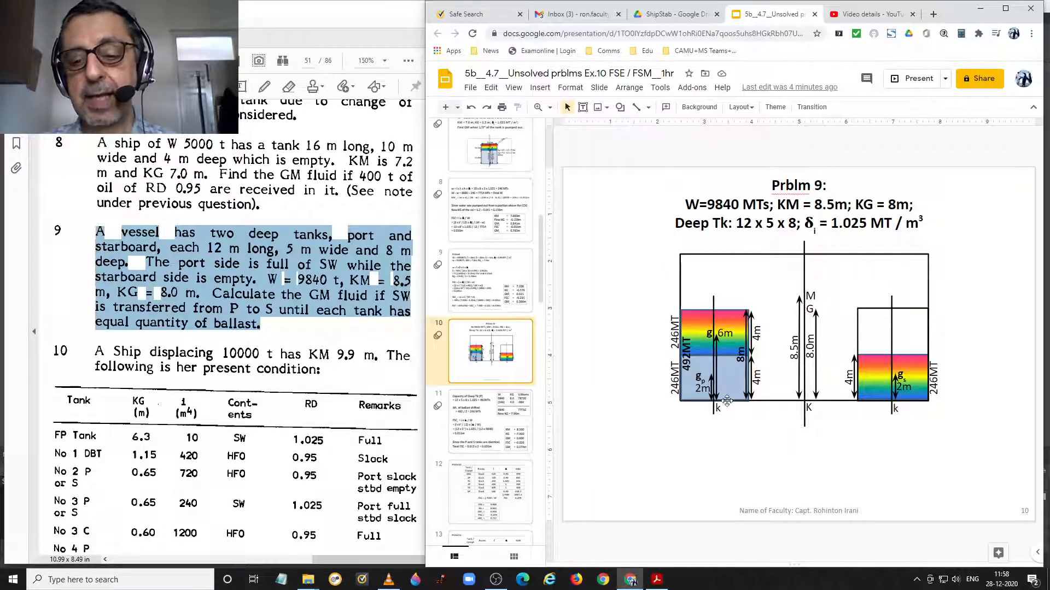
{"action": "mouse_move", "coordinate": [723, 357]}
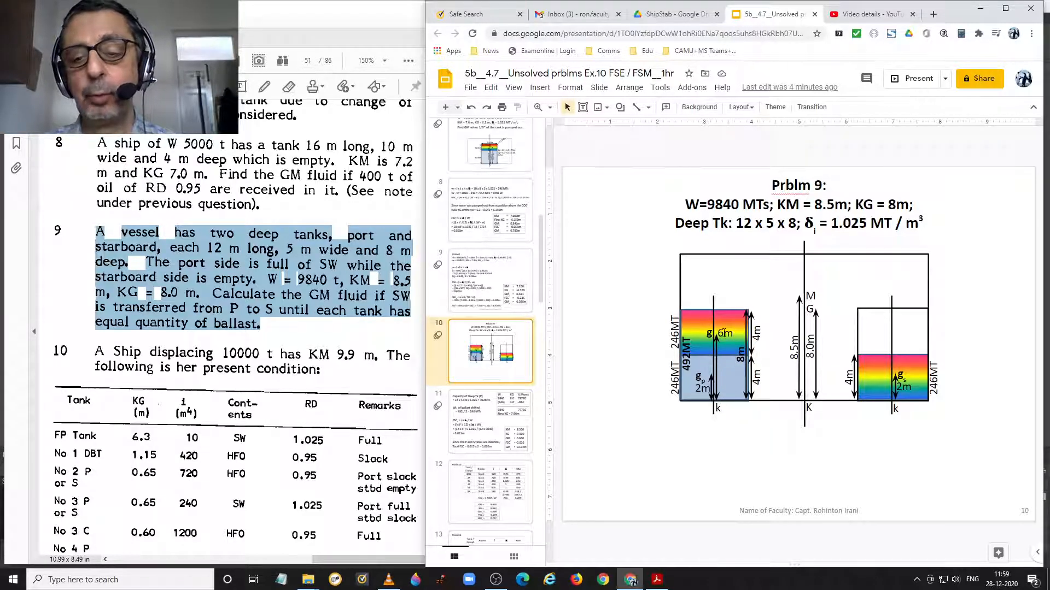
{"action": "mouse_move", "coordinate": [719, 358]}
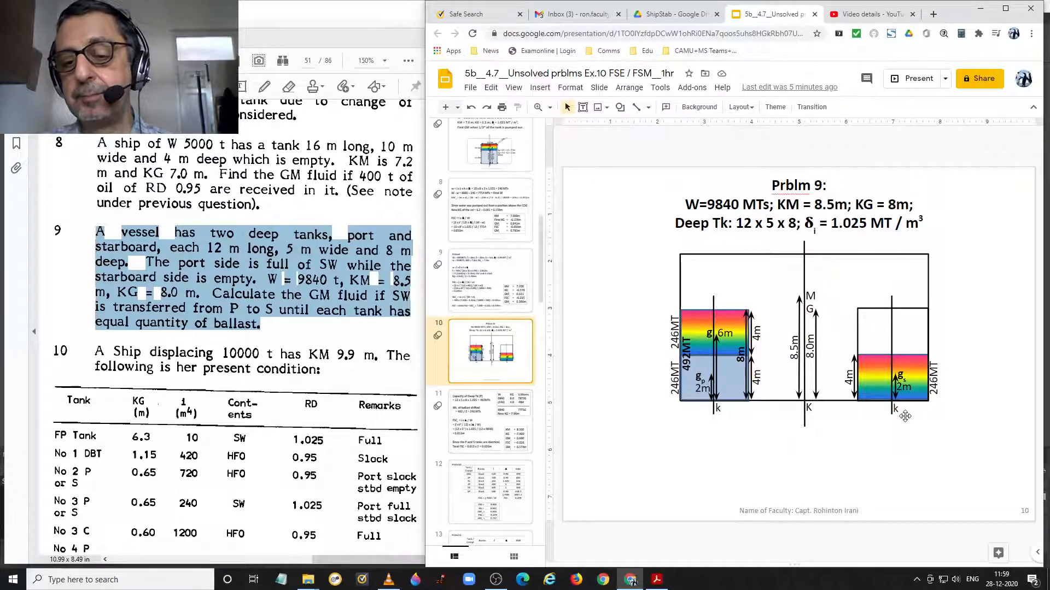
{"action": "mouse_move", "coordinate": [897, 402]}
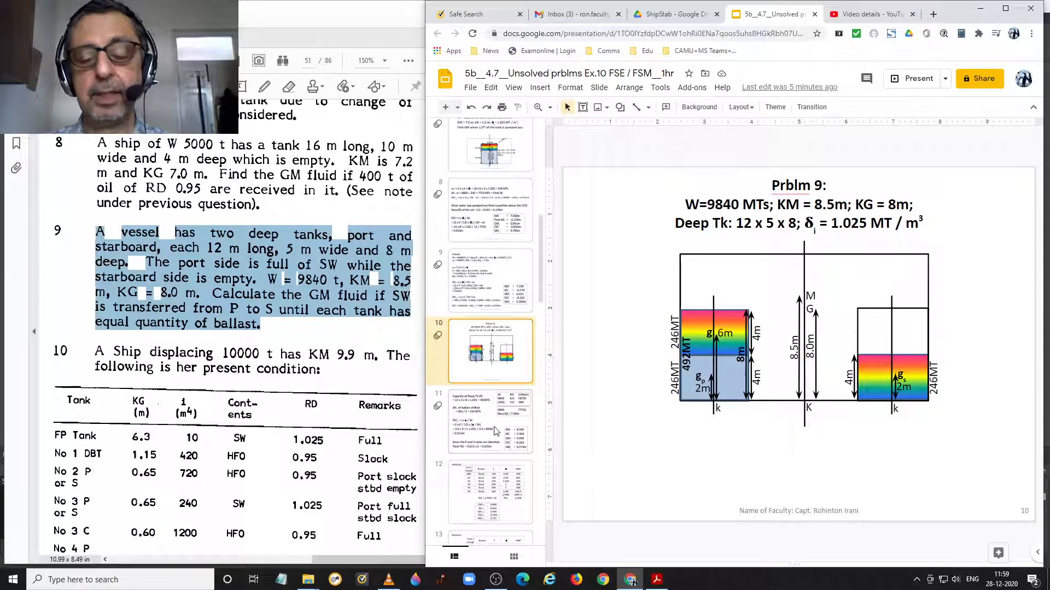
Step: Show slide 11 and highlight the new KG 7.90 m result and the final GM summary box
{"action": "left_click", "coordinate": [489, 421]}
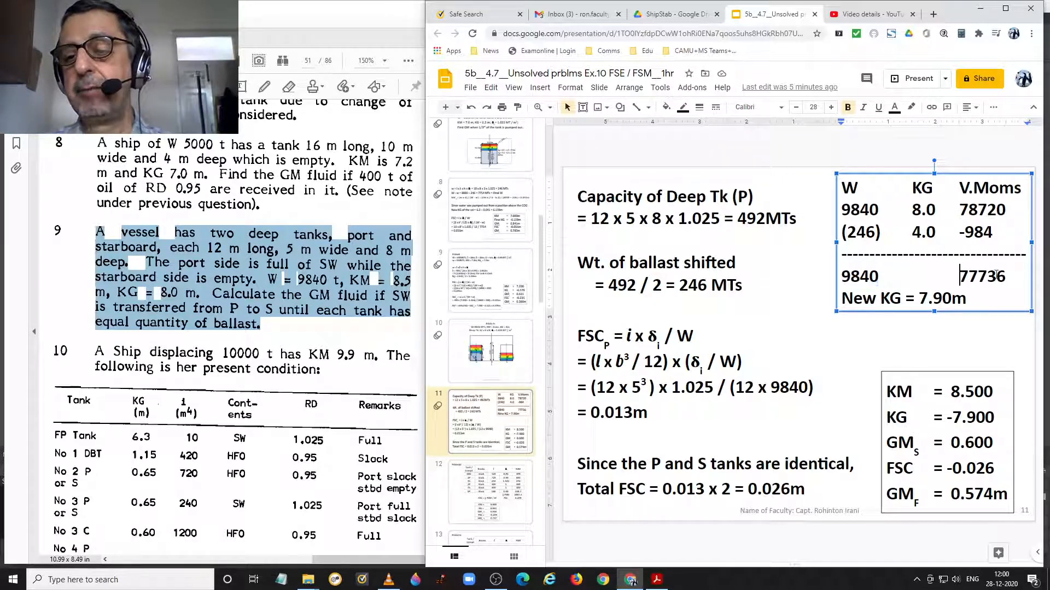
{"action": "double_click", "coordinate": [981, 275]}
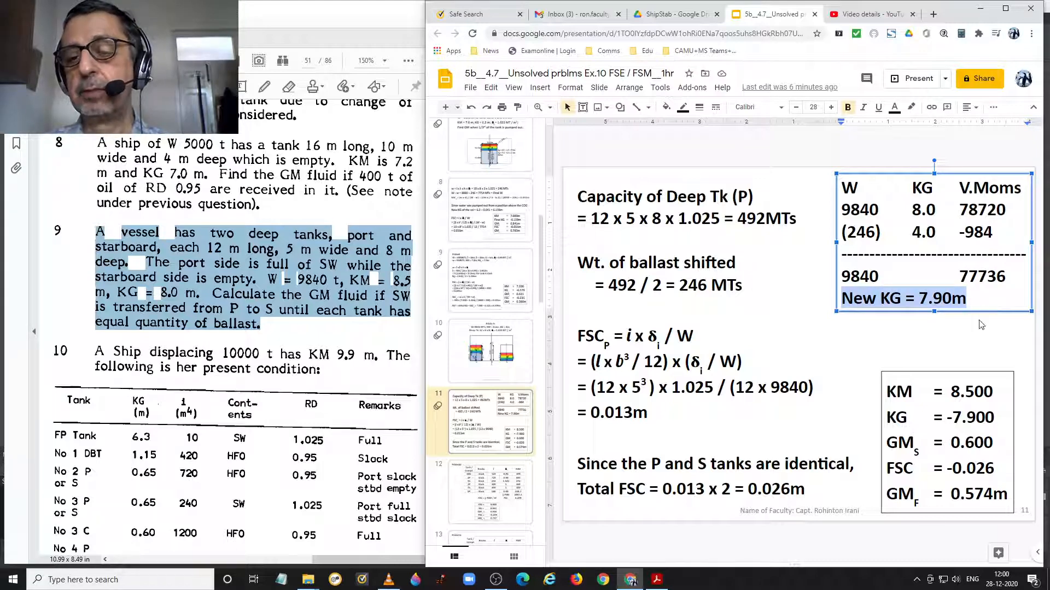
{"action": "mouse_move", "coordinate": [977, 347]}
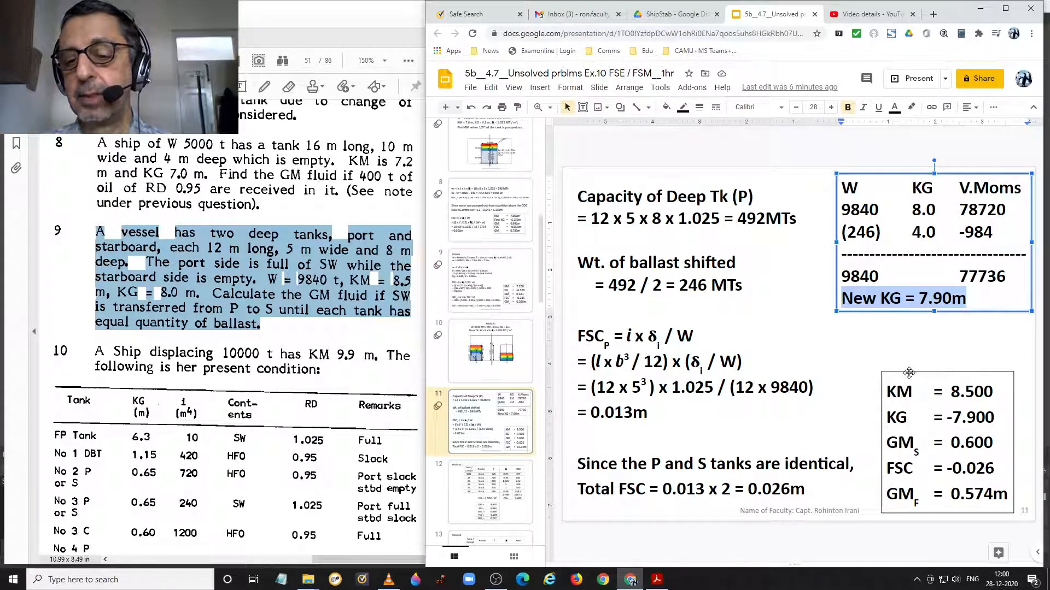
{"action": "left_click", "coordinate": [946, 442]}
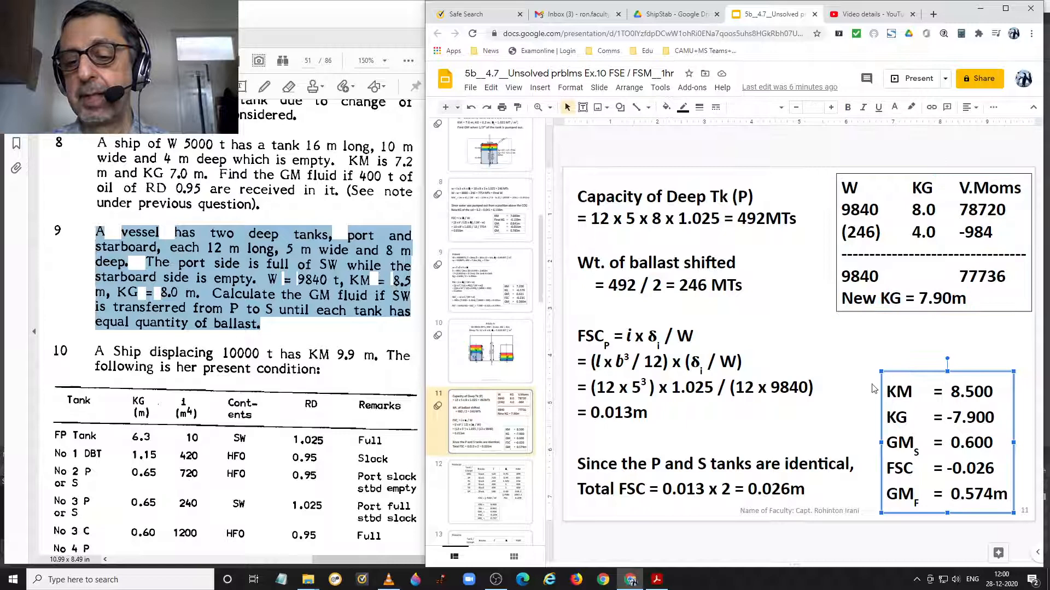